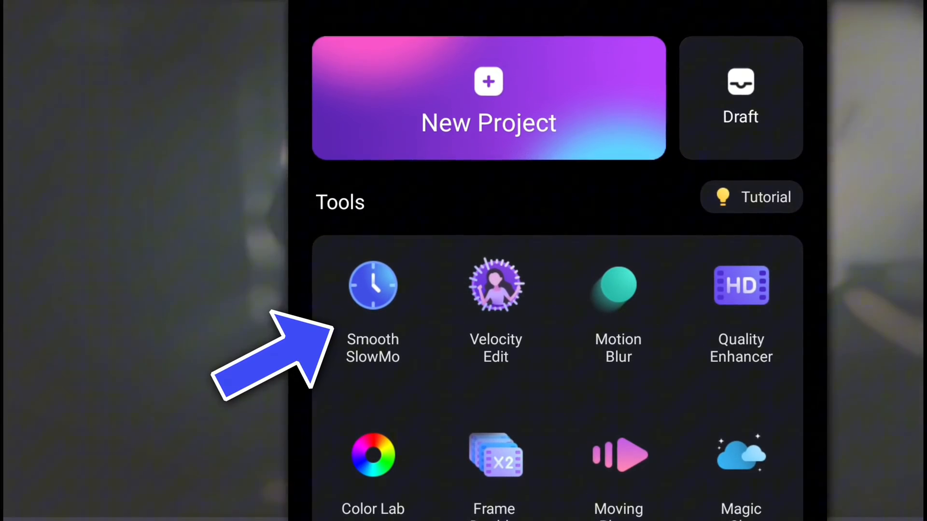
# Apply Smooth SlowMo to the Twixtor clip, reaching the 720p, 30 fps export settings
pyautogui.click(372, 287)
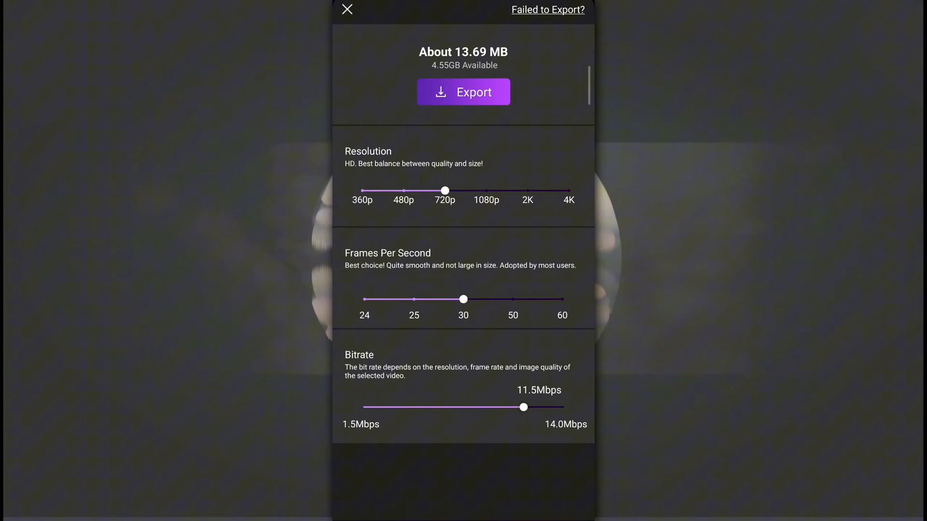
# Raise export quality to 1080p, 60 fps, 31.9 Mbps and export to the album
pyautogui.moveTo(445, 190); pyautogui.dragTo(486, 190)
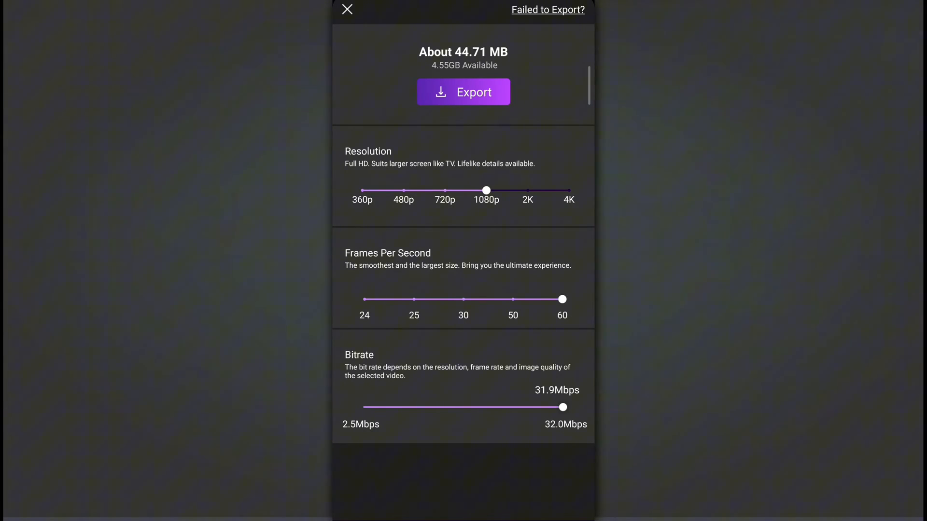
pyautogui.click(463, 92)
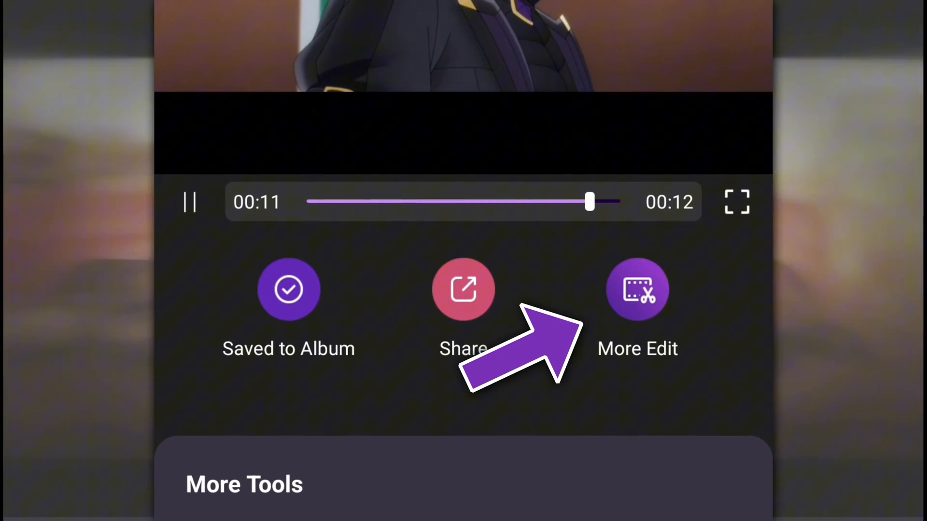
# Speed the saved clip up to 6.00x with Optical Flow, shortening it to about two seconds
pyautogui.click(637, 290)
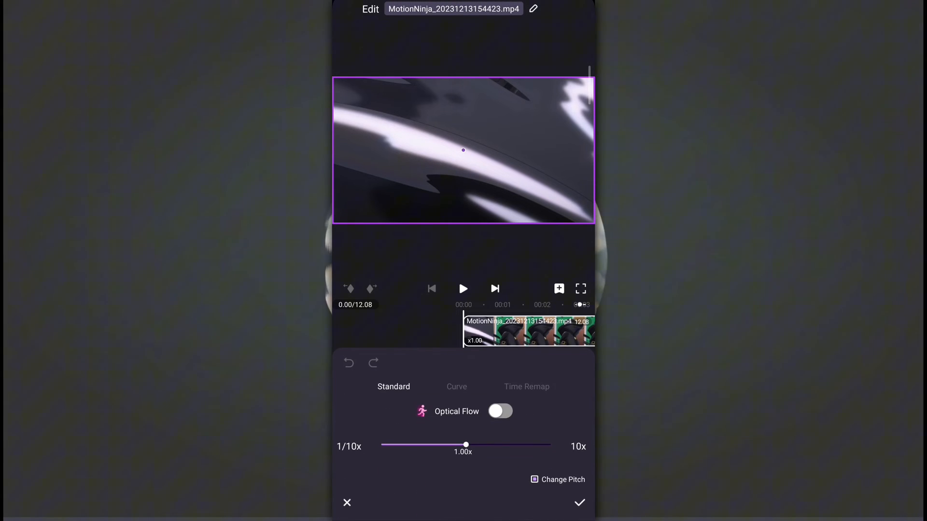
pyautogui.moveTo(466, 445); pyautogui.dragTo(516, 445)
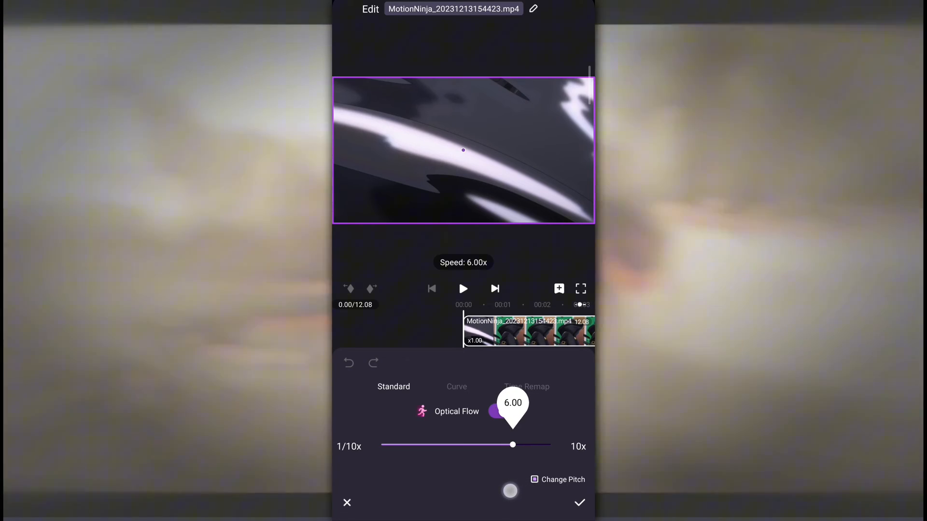
pyautogui.click(500, 411)
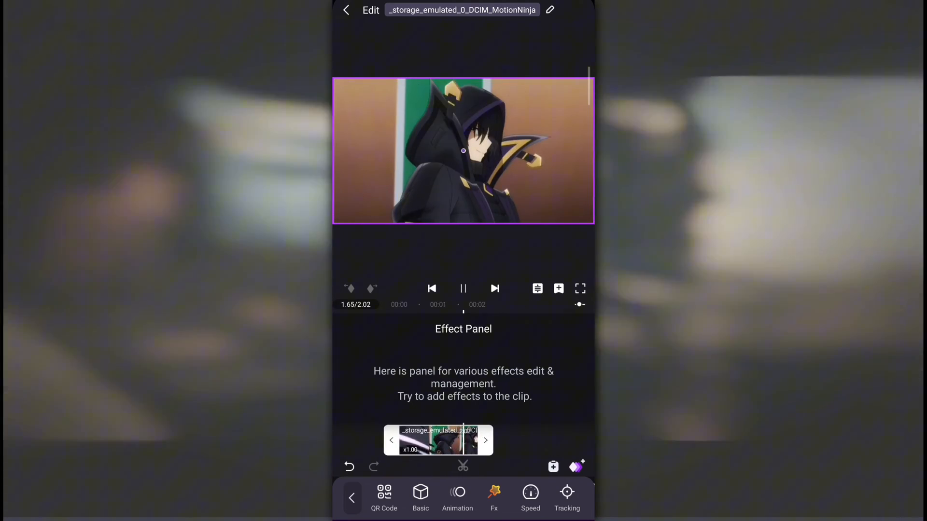
# Return to the main editor and export the 6x sped-up clip
pyautogui.click(463, 289)
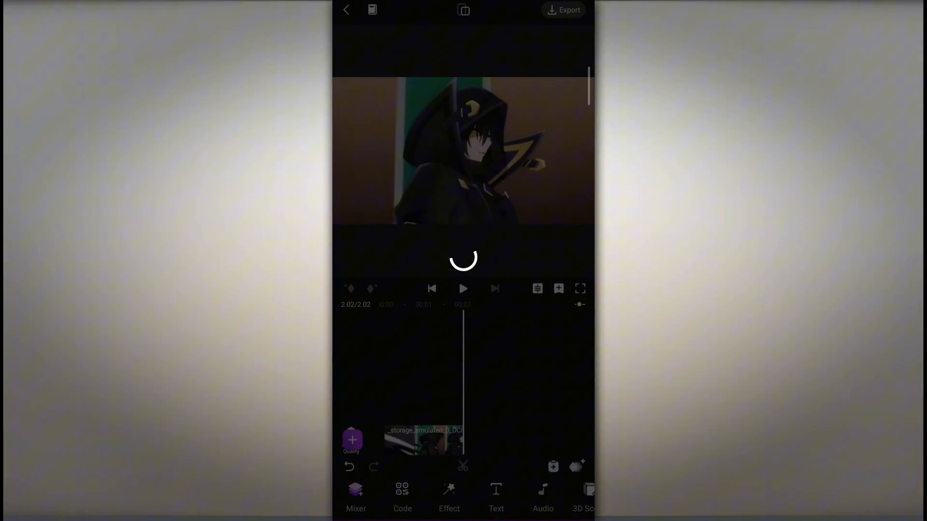
pyautogui.click(563, 10)
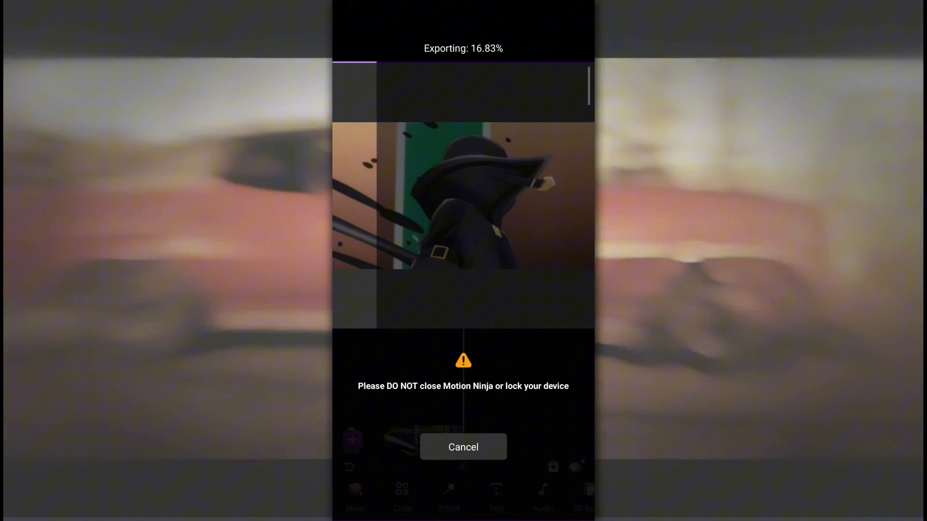